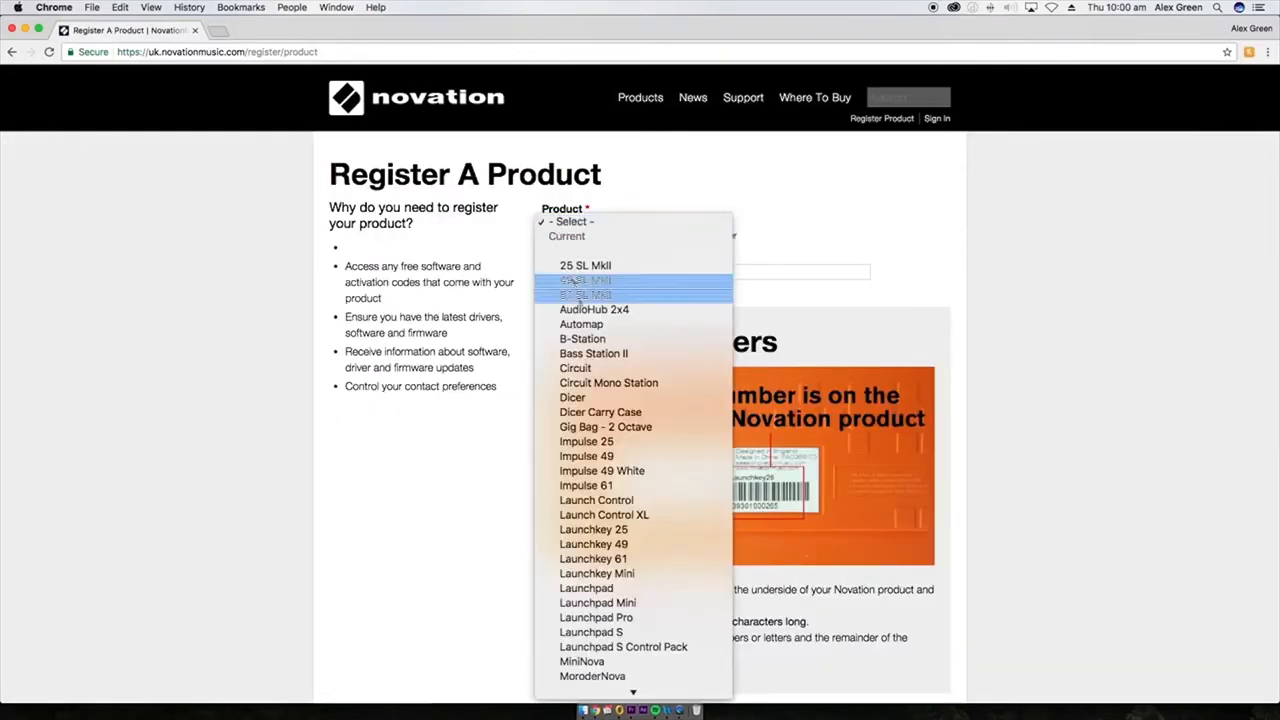
Choose Circuit Mono Station as the product, enter its serial number and continue
{"action": "left_click", "coordinate": [608, 382]}
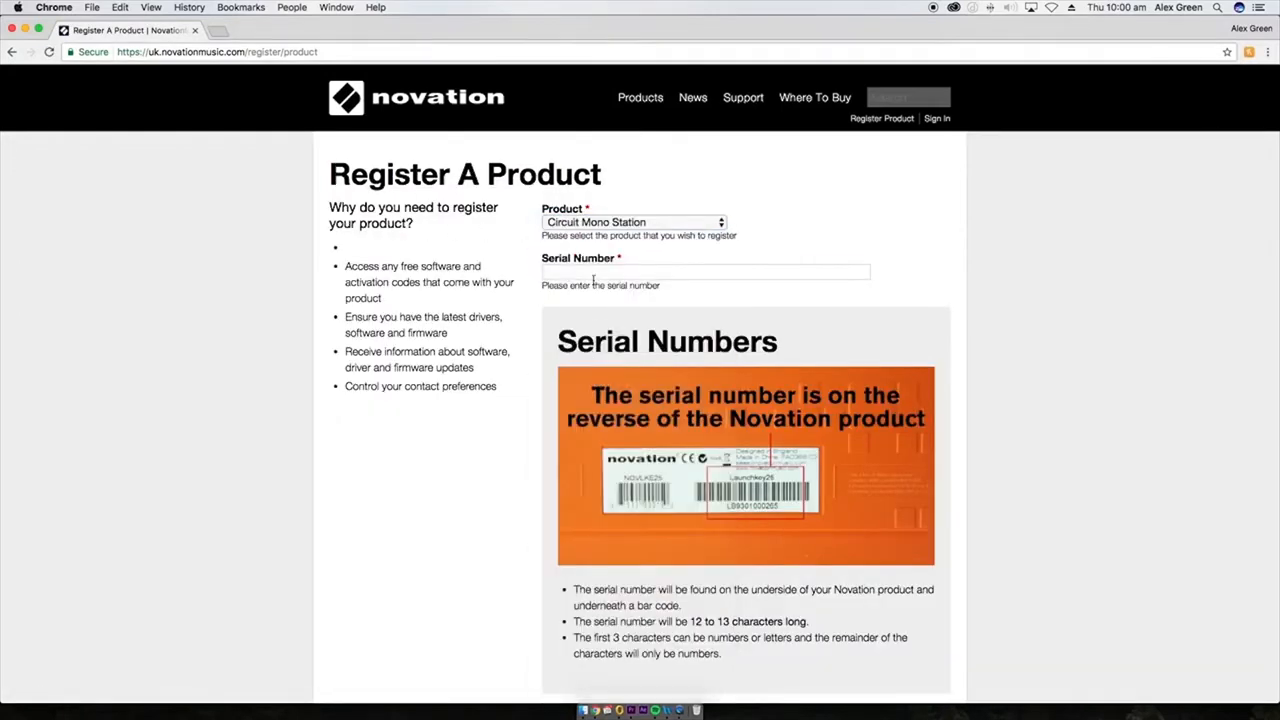
{"action": "left_click", "coordinate": [704, 272]}
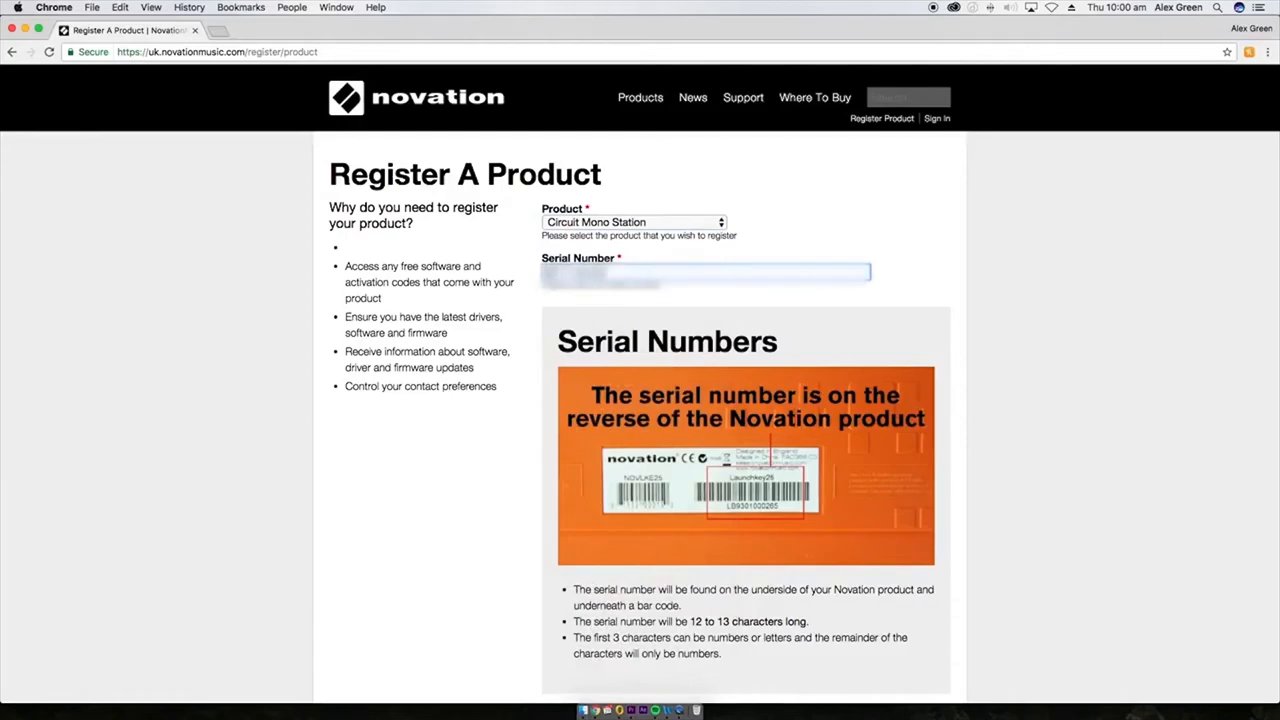
{"action": "scroll", "scroll_direction": "down", "scroll_amount": 3}
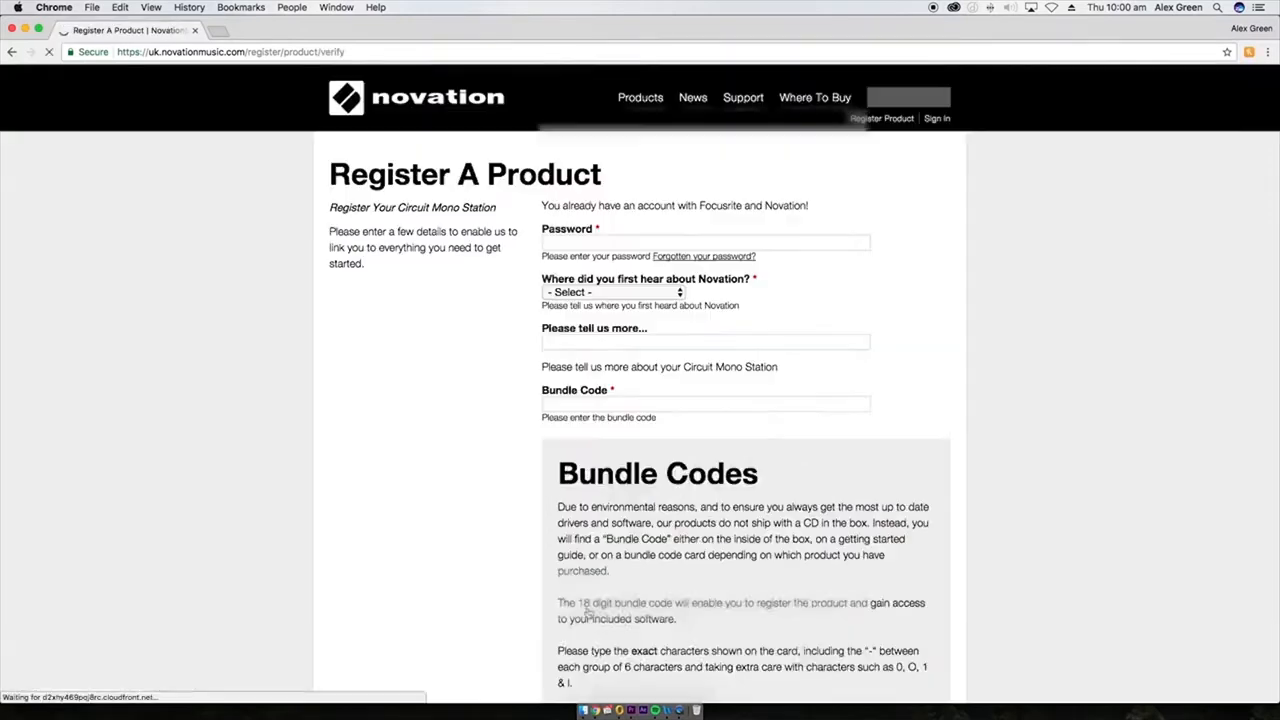
Enter the account password and move down to the purchase details
{"action": "left_click", "coordinate": [704, 244]}
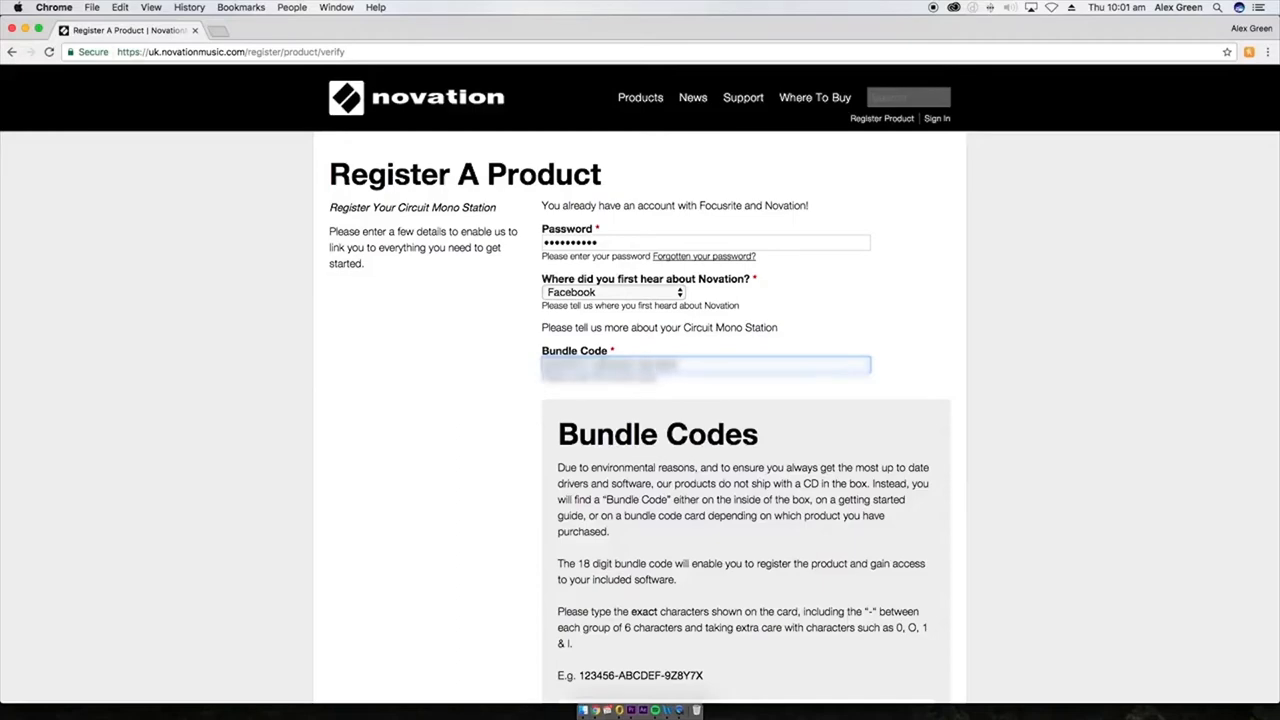
{"action": "scroll", "scroll_direction": "down", "scroll_amount": 3}
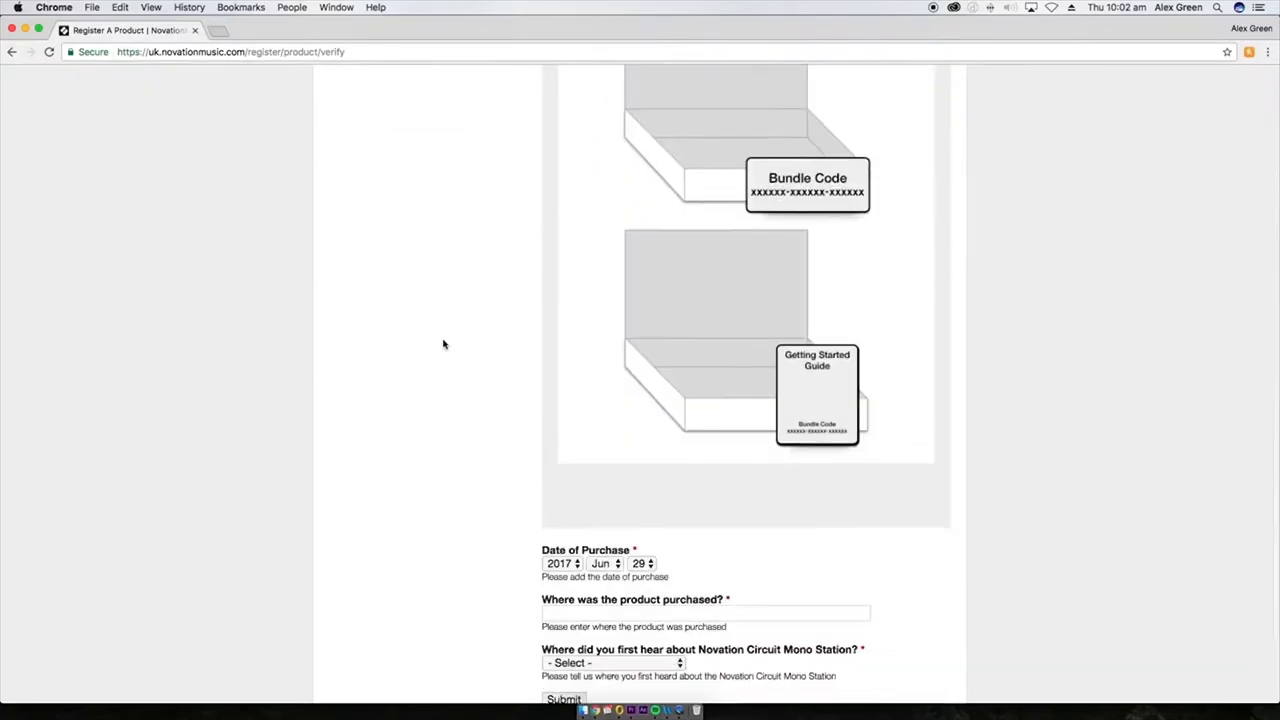
{"action": "scroll", "scroll_direction": "down", "scroll_amount": 3}
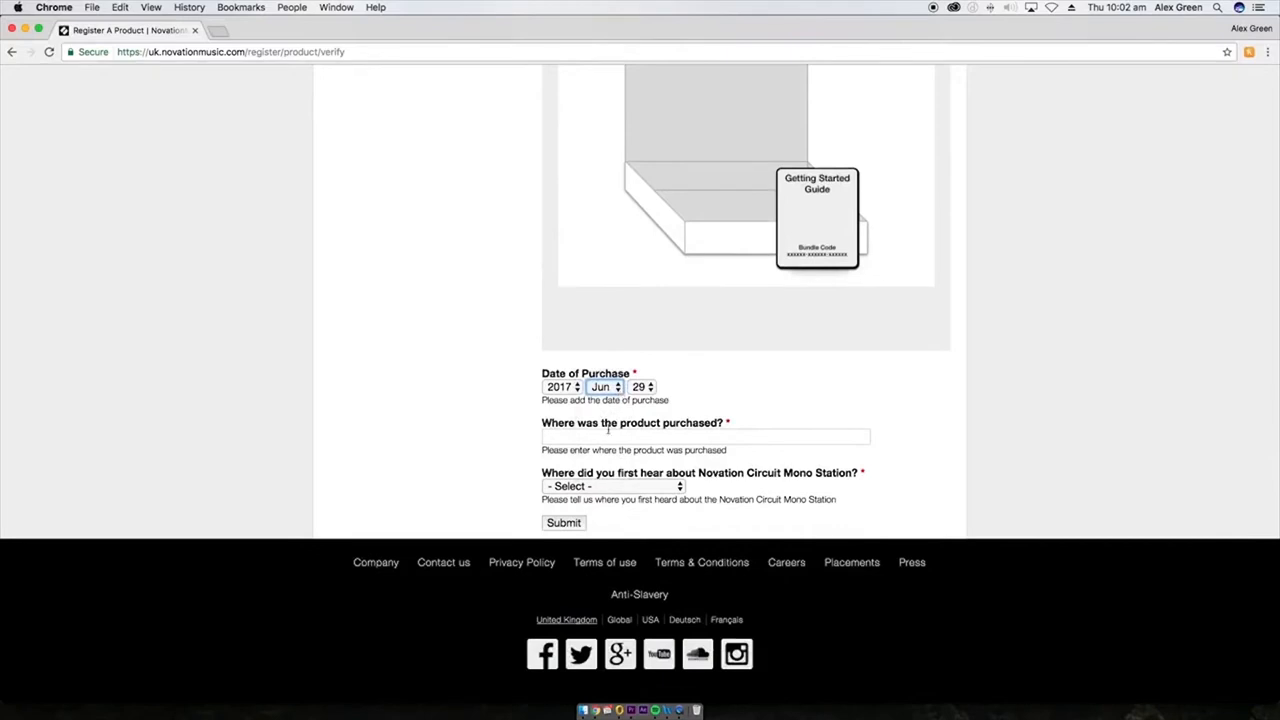
Fill in the purchase place, choose Print advert as the source and submit the registration
{"action": "left_click", "coordinate": [704, 436]}
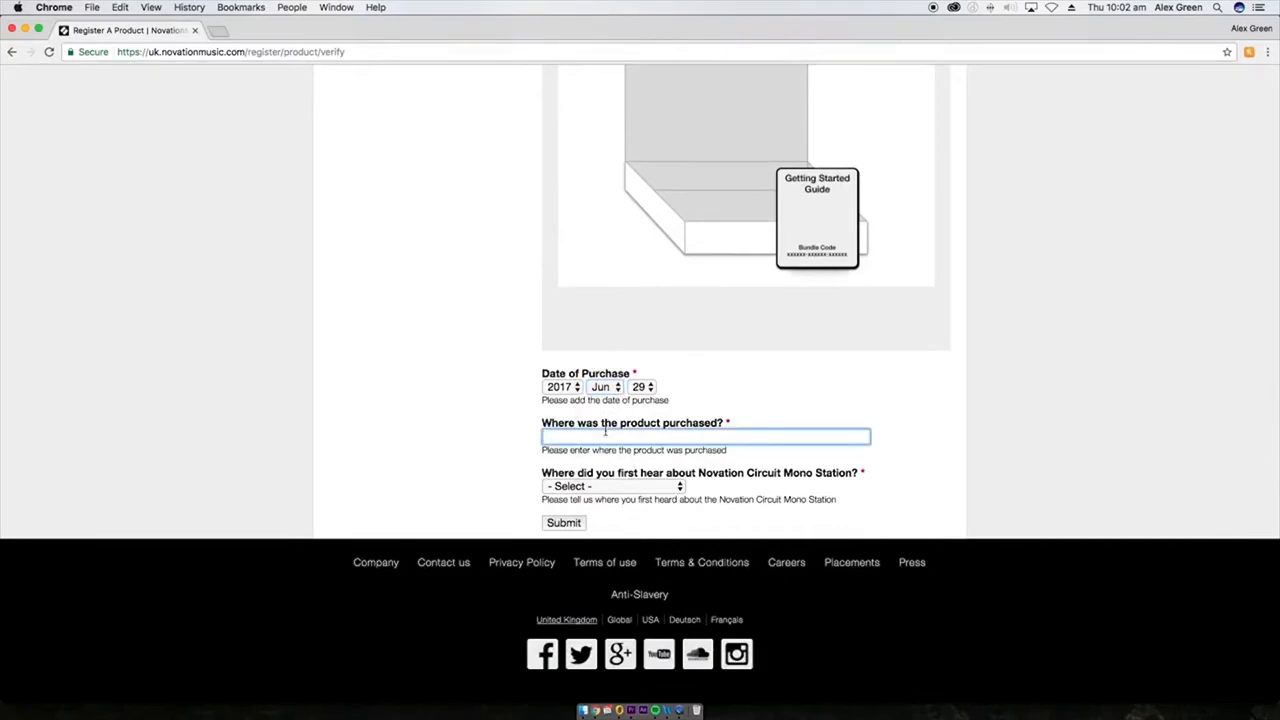
{"action": "left_click", "coordinate": [612, 486]}
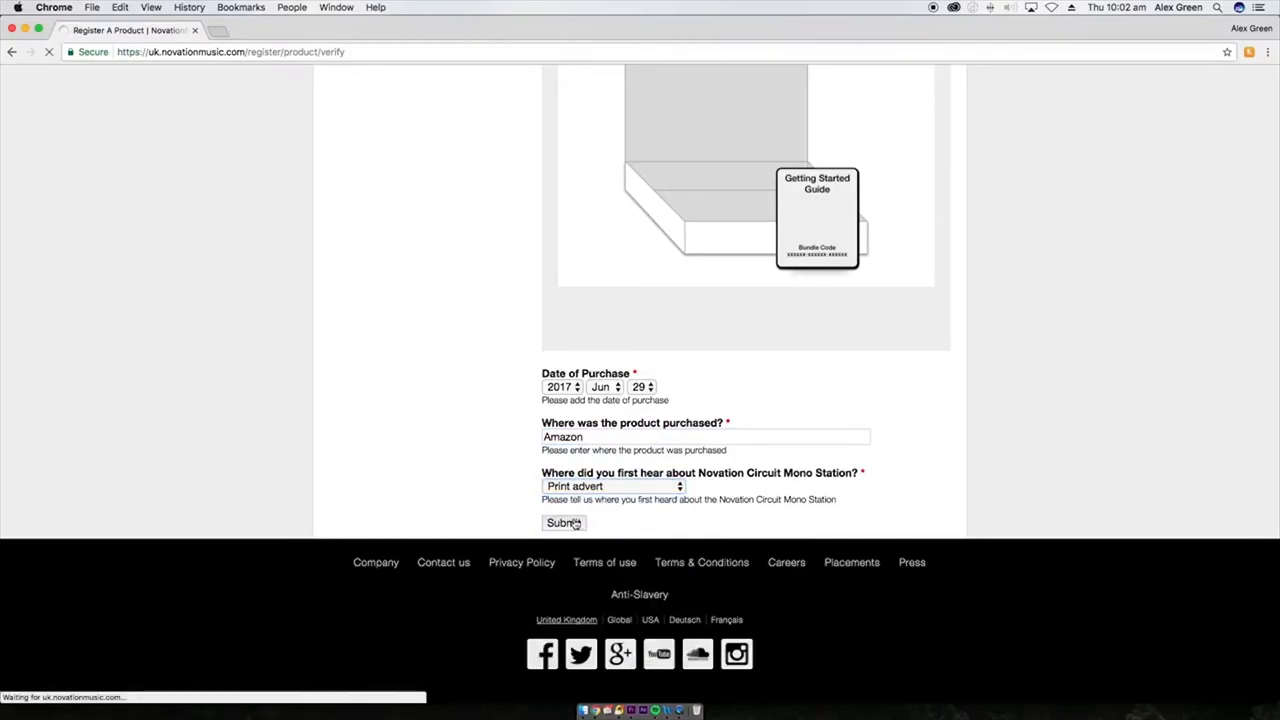
{"action": "left_click", "coordinate": [562, 524]}
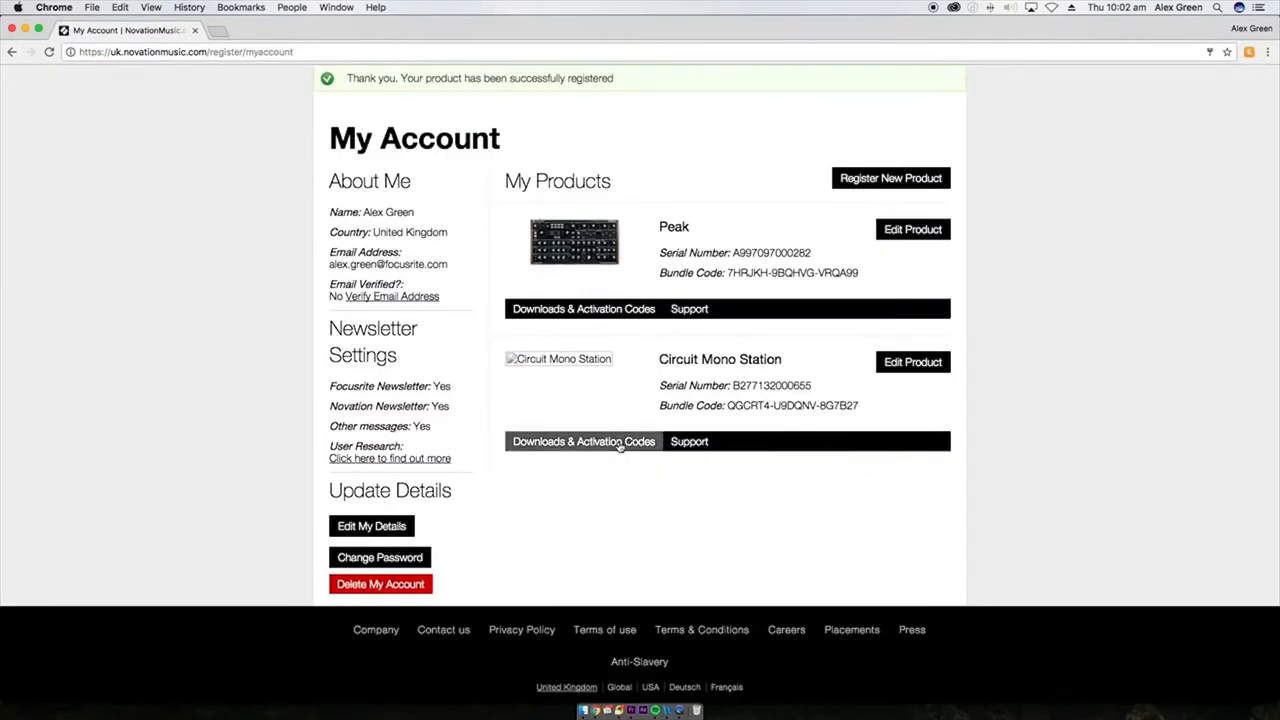
Show Circuit Mono Station's Downloads & Activation Codes and reach the Ableton Live Lite bundled code
{"action": "left_click", "coordinate": [582, 442]}
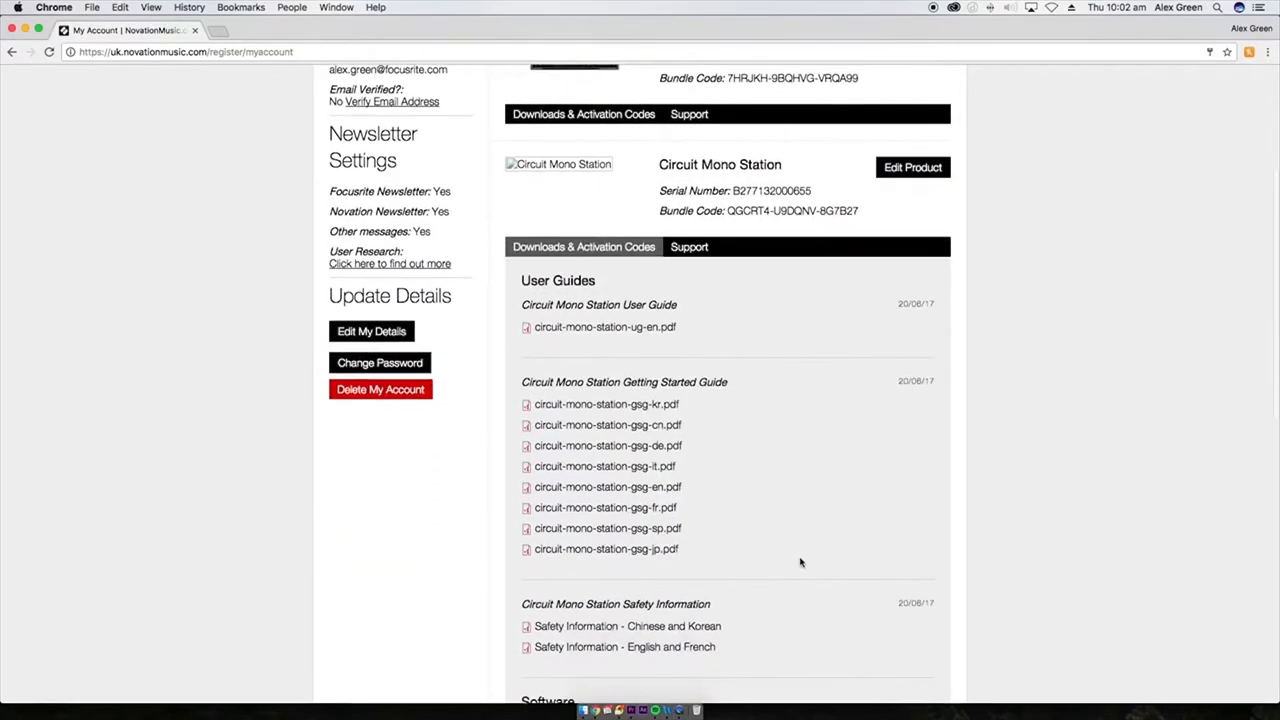
{"action": "scroll", "scroll_direction": "down", "scroll_amount": 3}
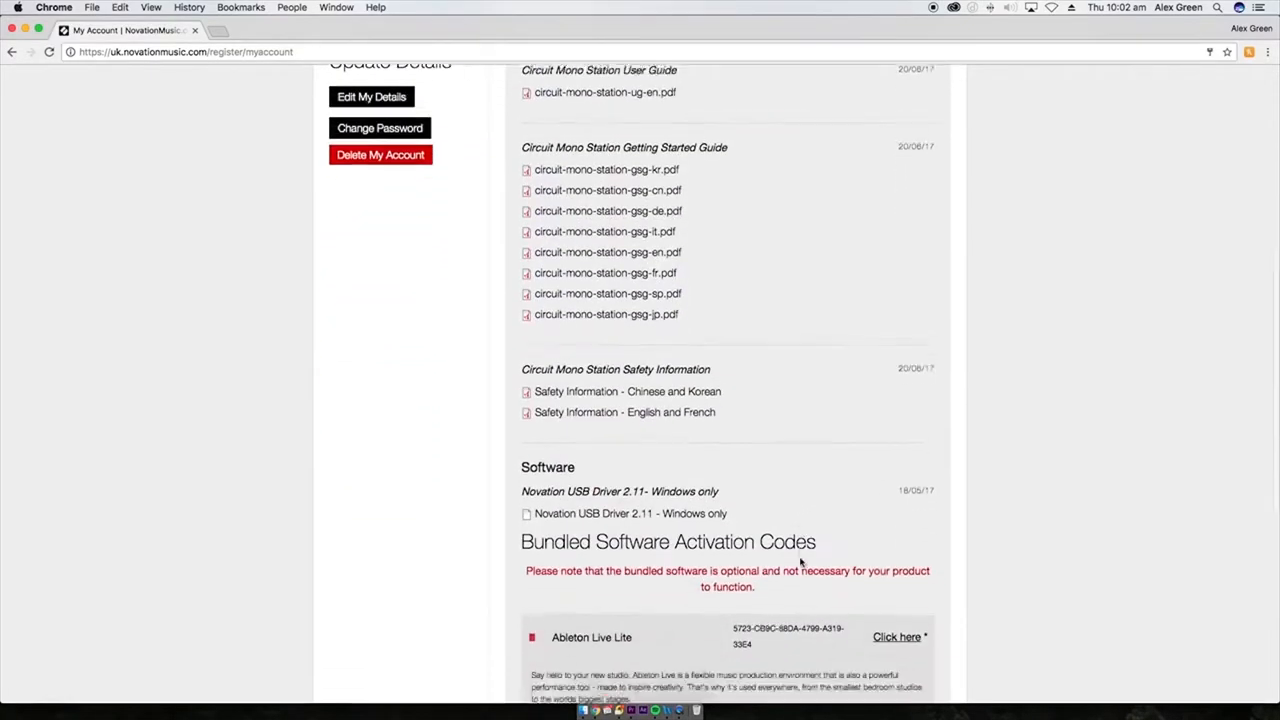
{"action": "scroll", "scroll_direction": "down", "scroll_amount": 3}
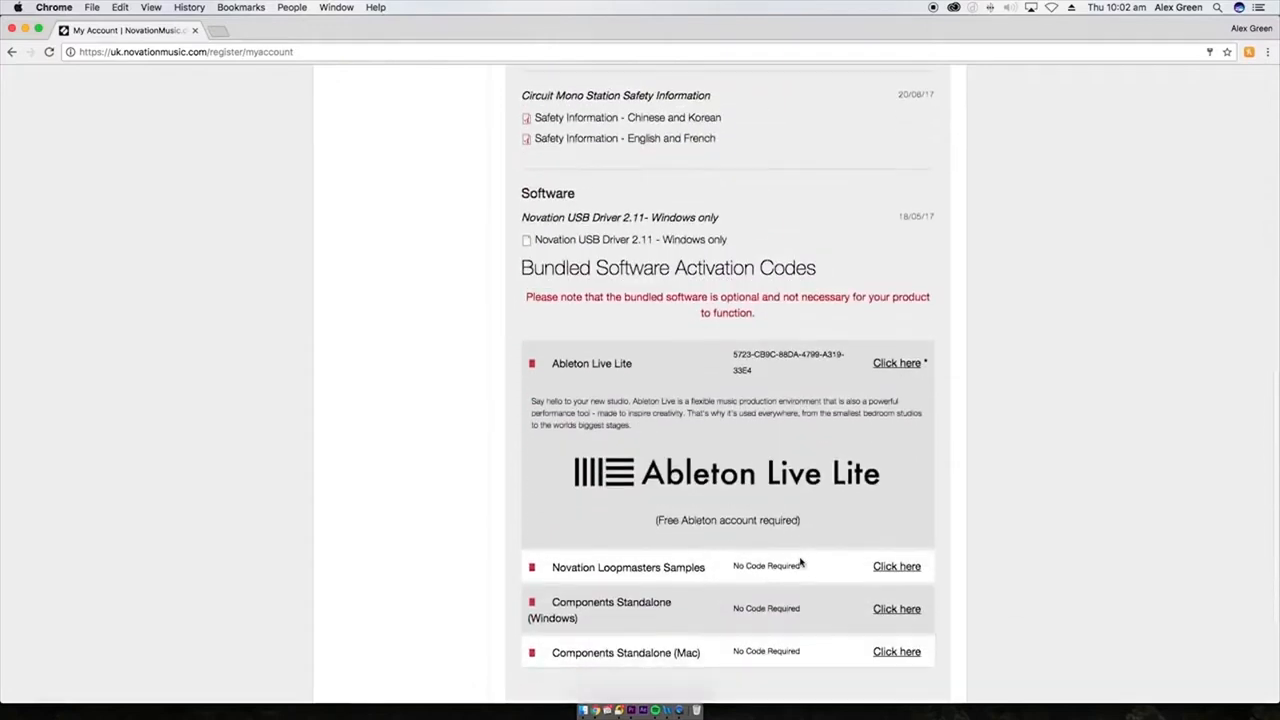
{"action": "scroll", "scroll_direction": "down", "scroll_amount": 3}
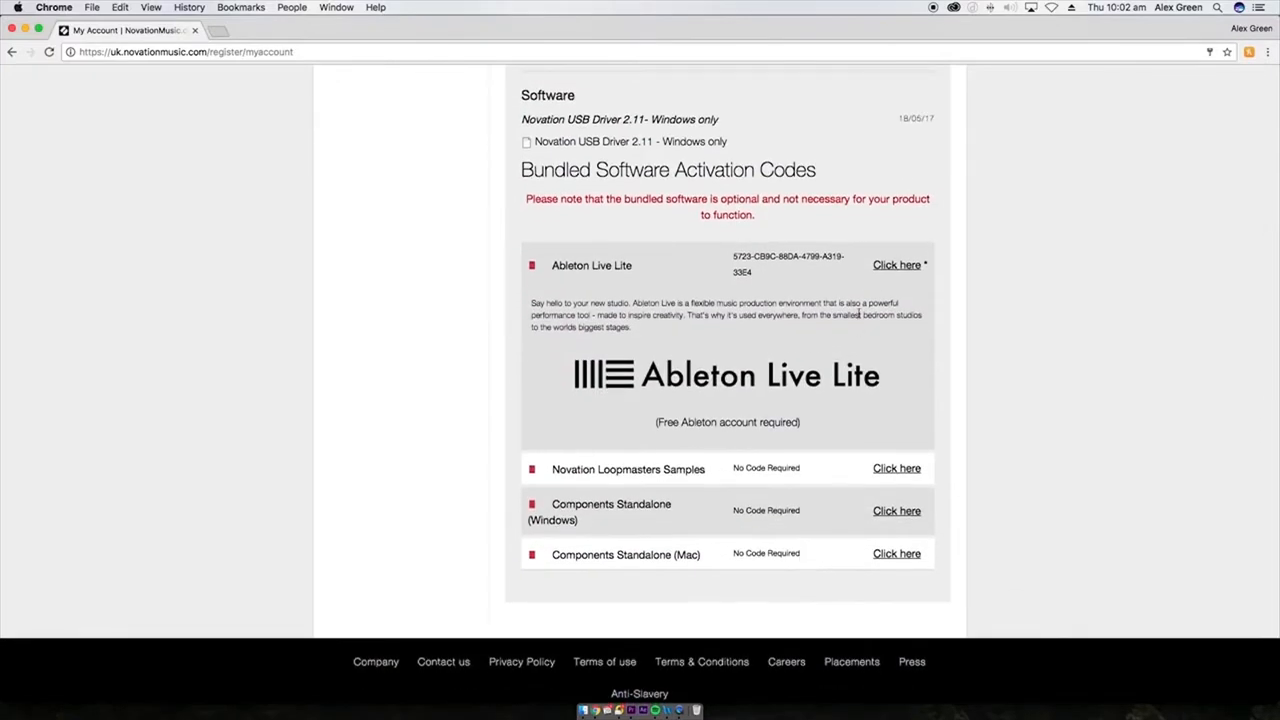
{"action": "mouse_move", "coordinate": [896, 266]}
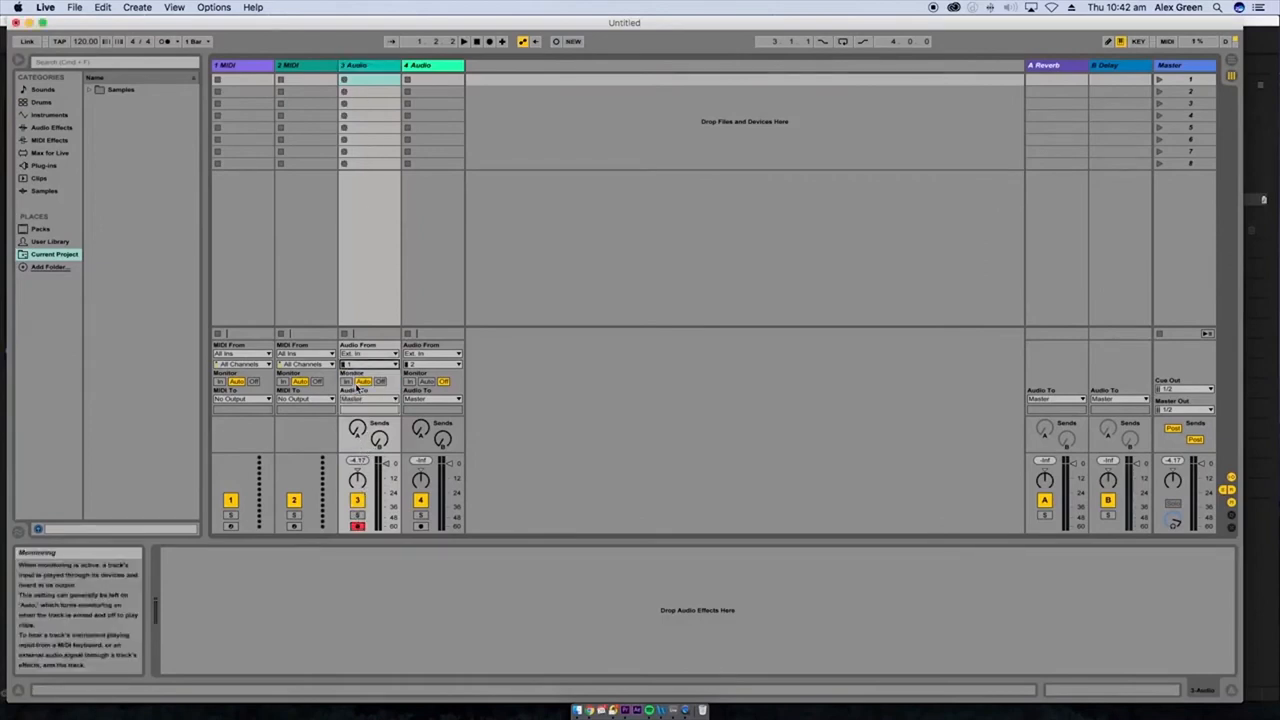
{"action": "left_click", "coordinate": [348, 380]}
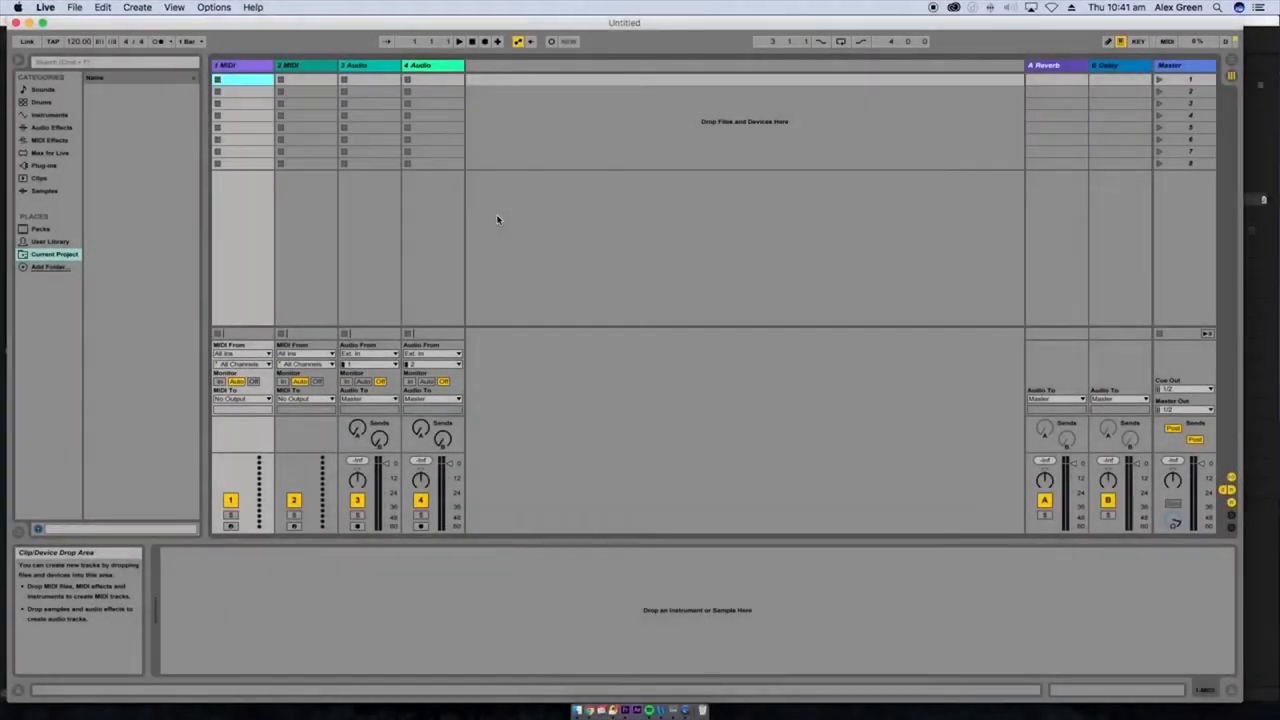
In Live's Link/MIDI preferences, enable Track/Remote for the Circuit Mono Station output port
{"action": "left_click", "coordinate": [44, 8]}
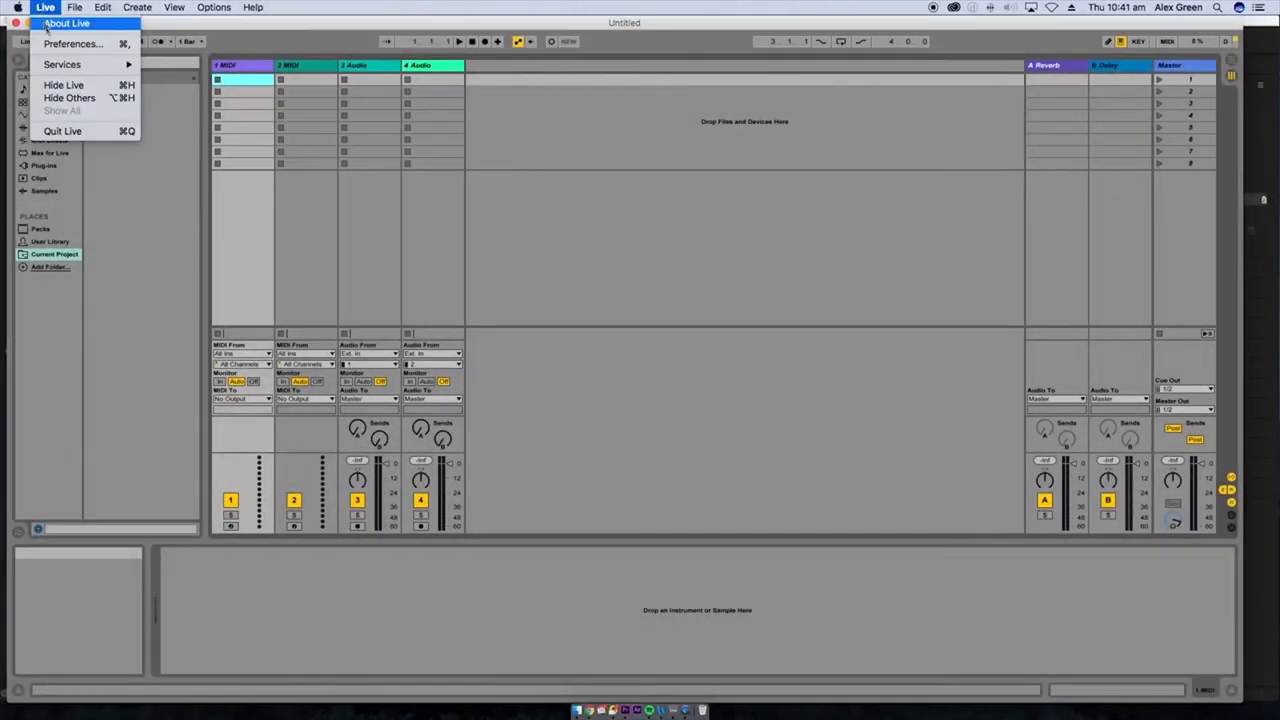
{"action": "left_click", "coordinate": [72, 44]}
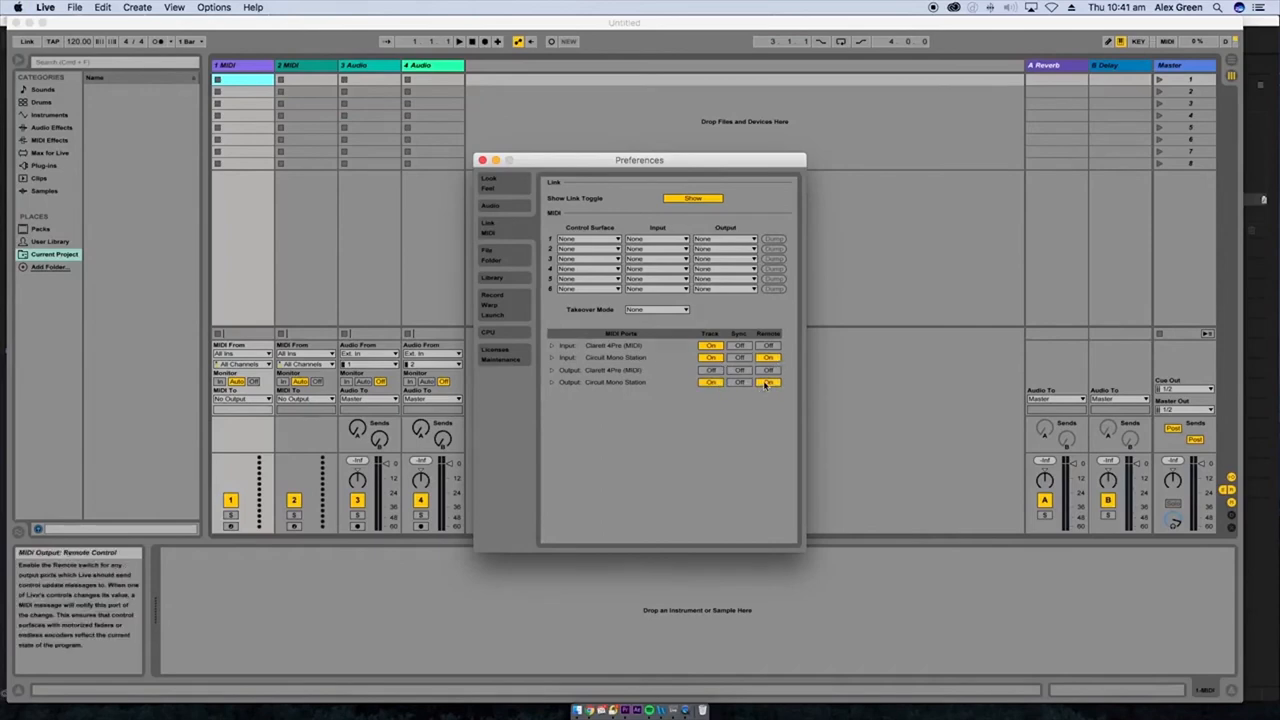
{"action": "left_click", "coordinate": [768, 382]}
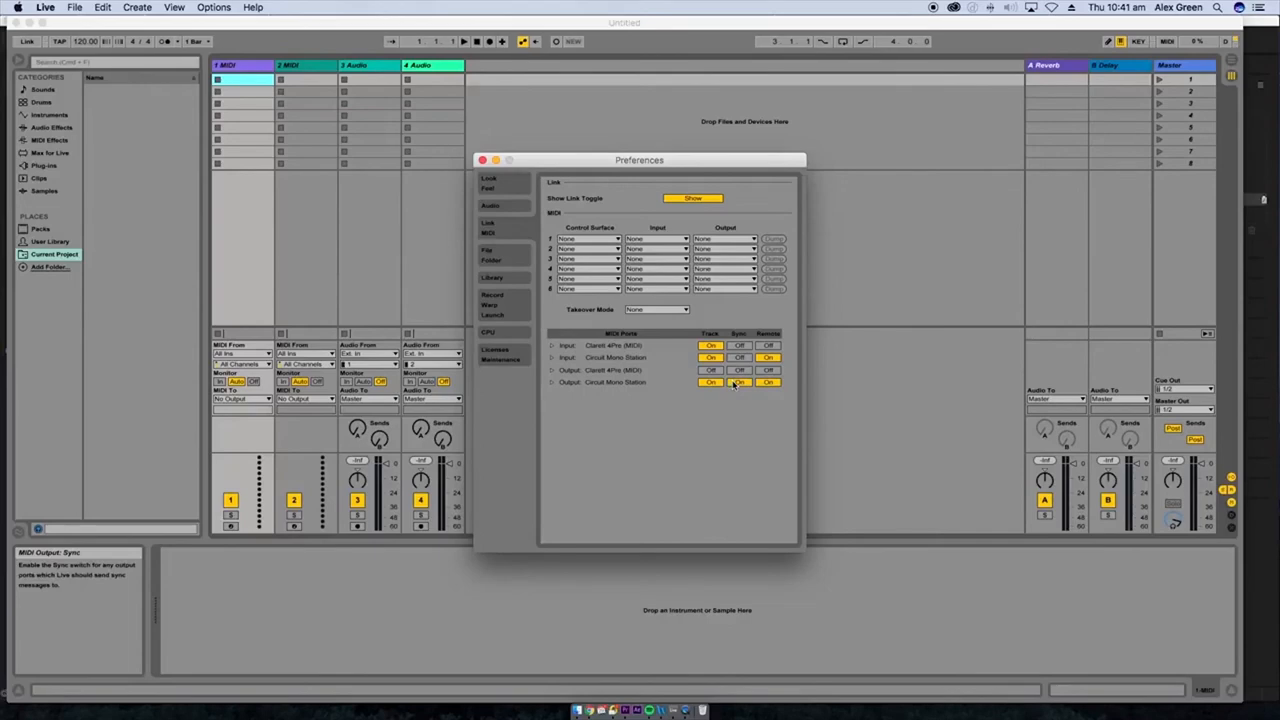